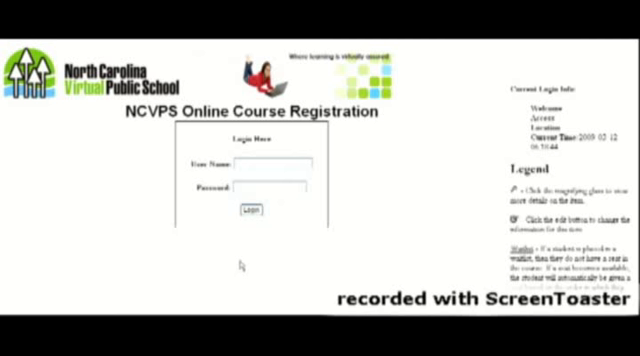
mouse_move(328, 242)
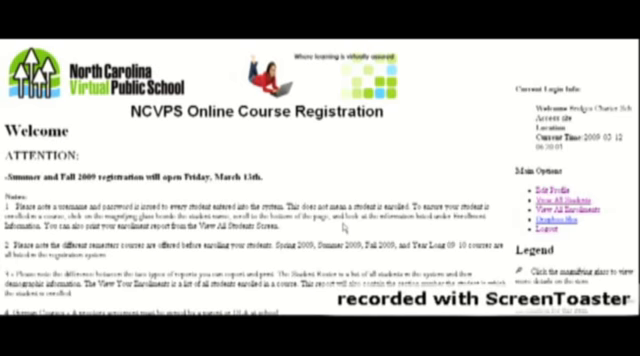
scroll(down, 3)
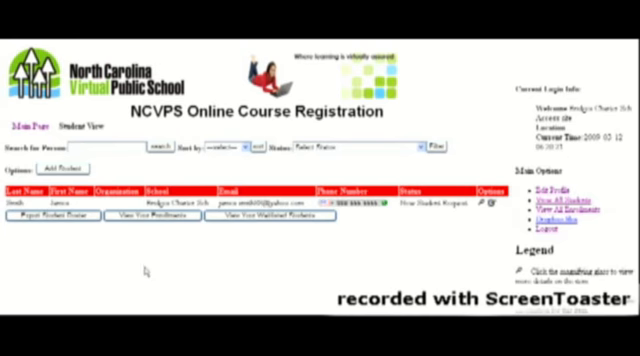
mouse_move(143, 272)
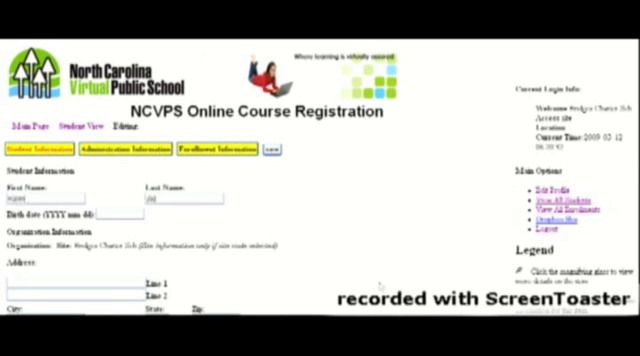
text(jackson)
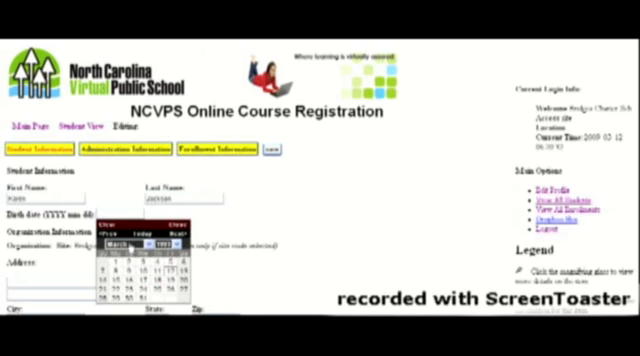
click(127, 241)
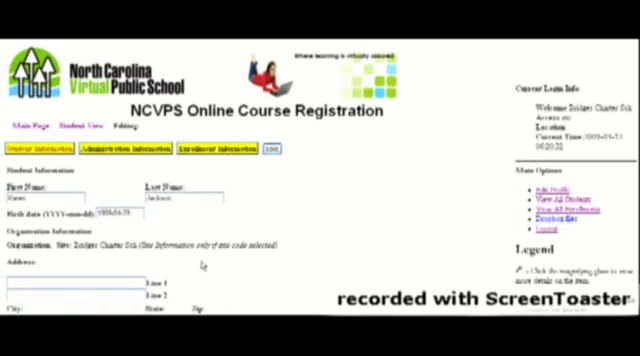
scroll(down, 3)
text(USA)
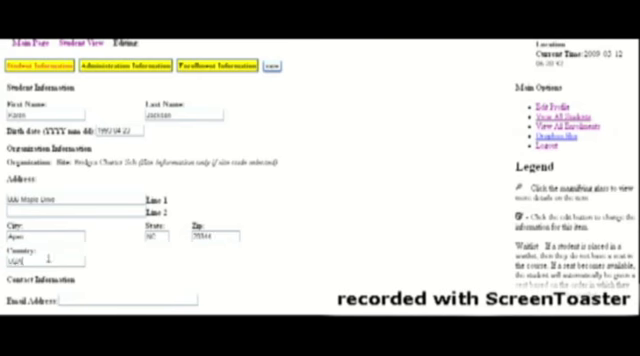
scroll(down, 3)
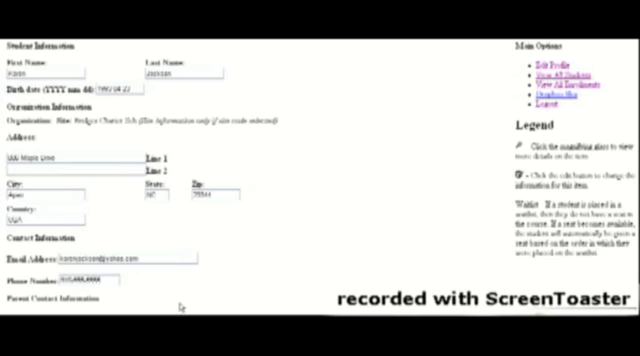
scroll(down, 3)
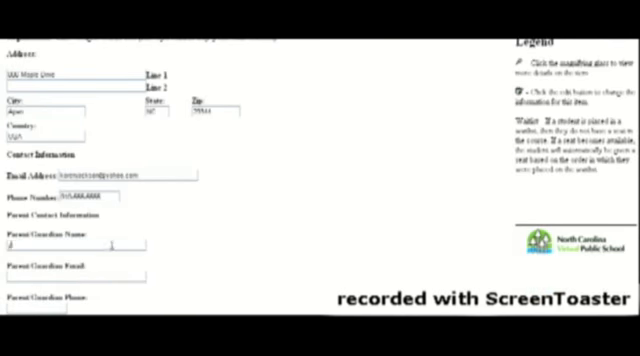
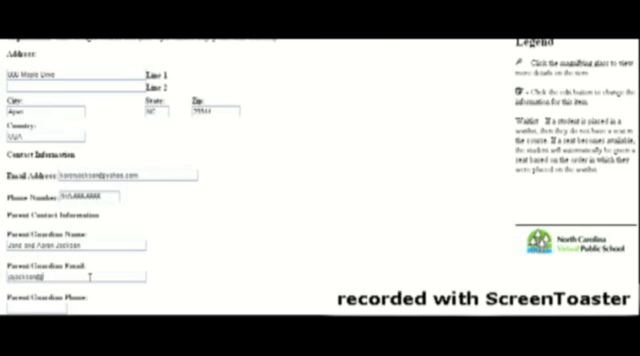
scroll(down, 3)
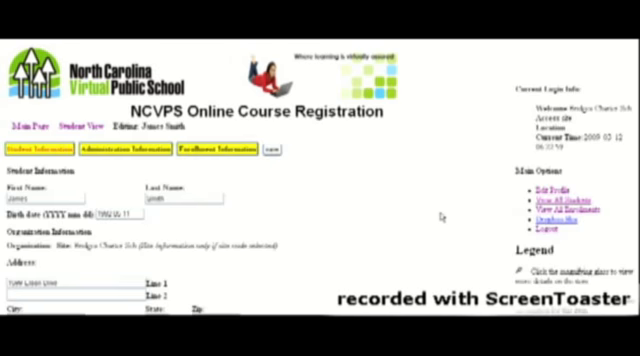
scroll(down, 3)
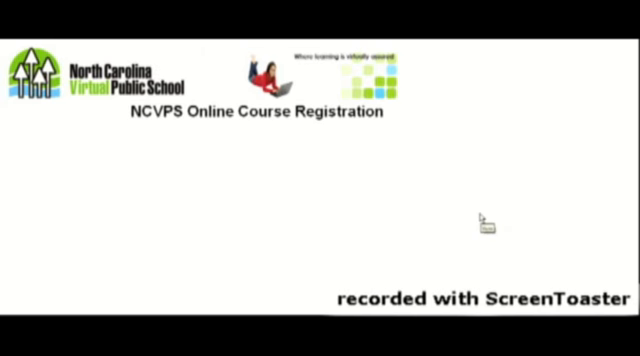
scroll(down, 3)
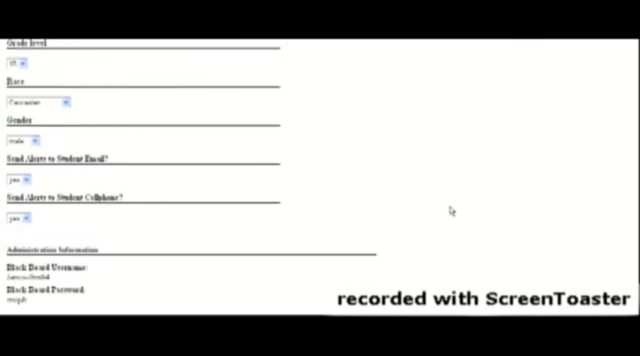
scroll(down, 3)
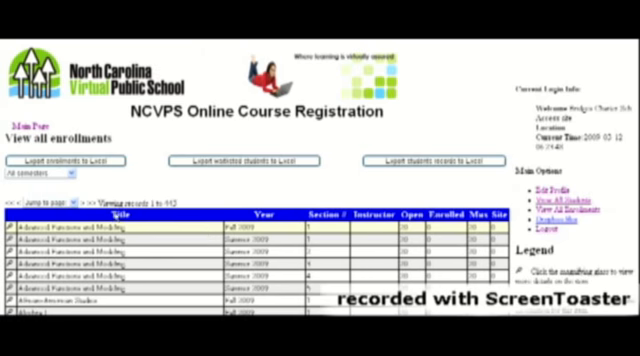
scroll(down, 3)
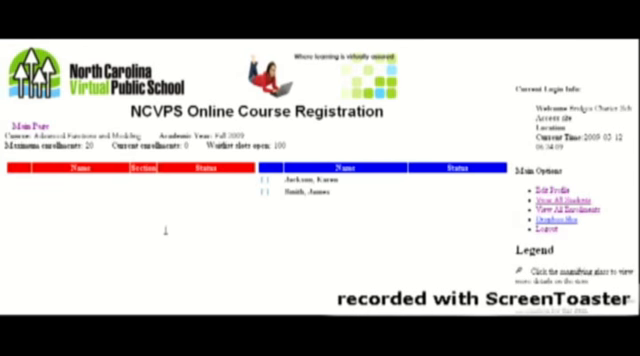
scroll(down, 3)
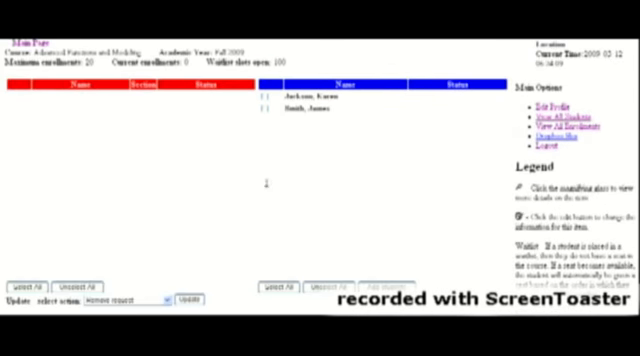
click(265, 109)
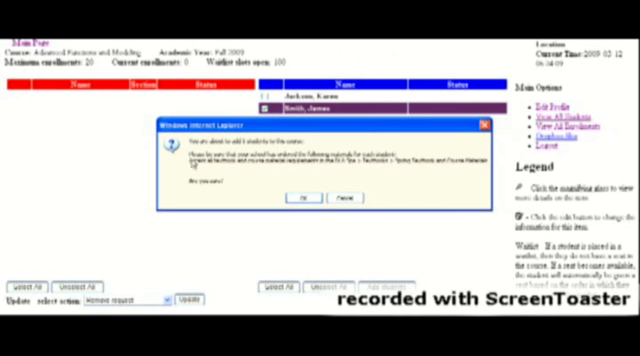
mouse_move(383, 168)
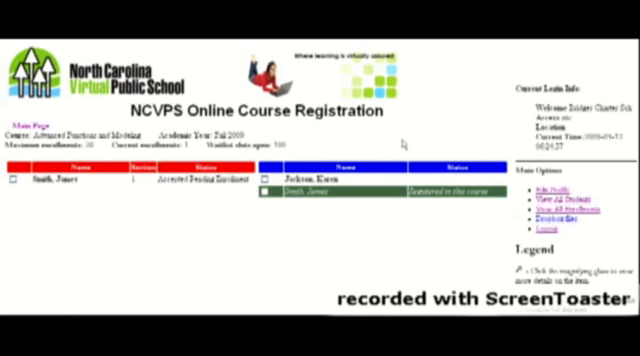
Look through the Algebra I roster, then return to the all-enrollments list.
scroll(down, 3)
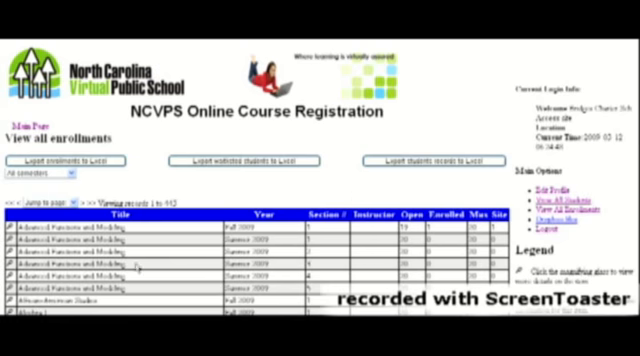
scroll(down, 3)
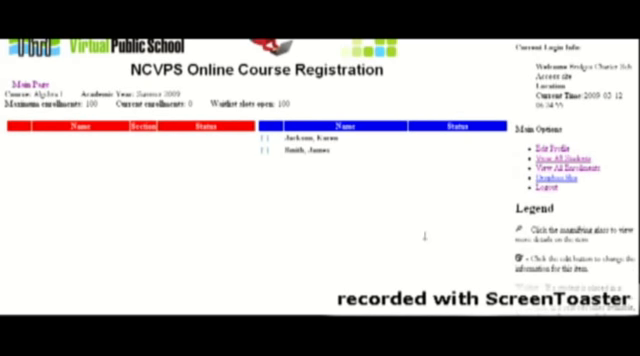
scroll(down, 3)
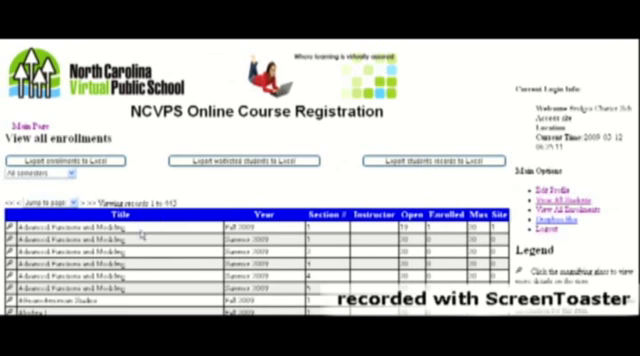
scroll(down, 3)
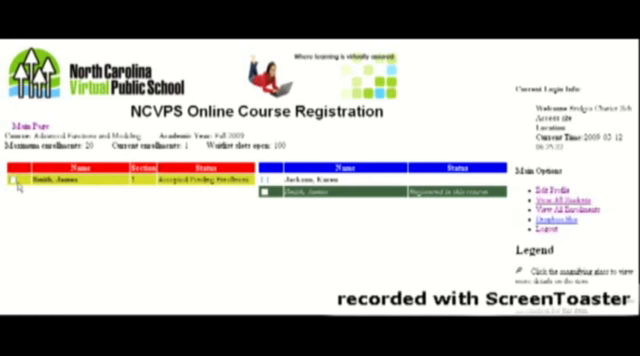
scroll(down, 3)
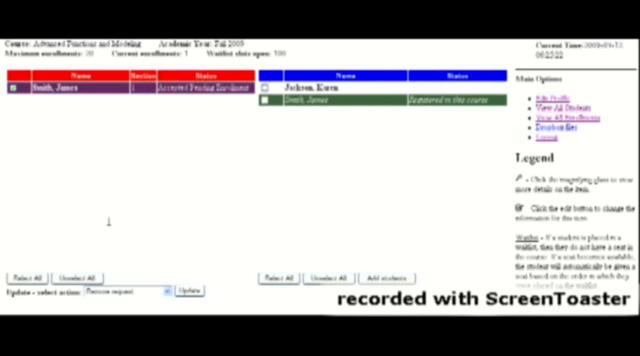